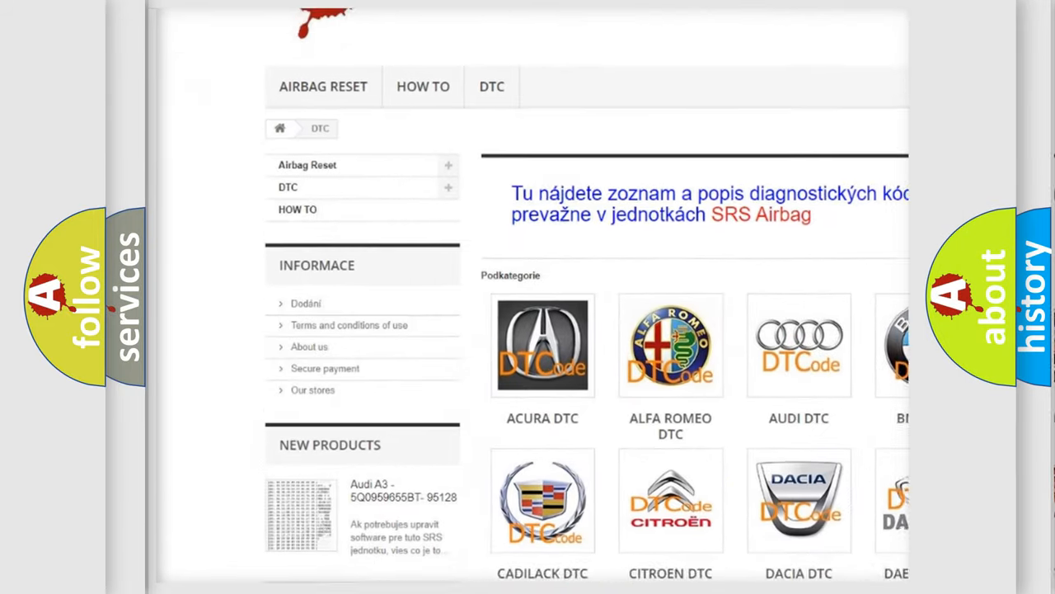
scroll("down", 3)
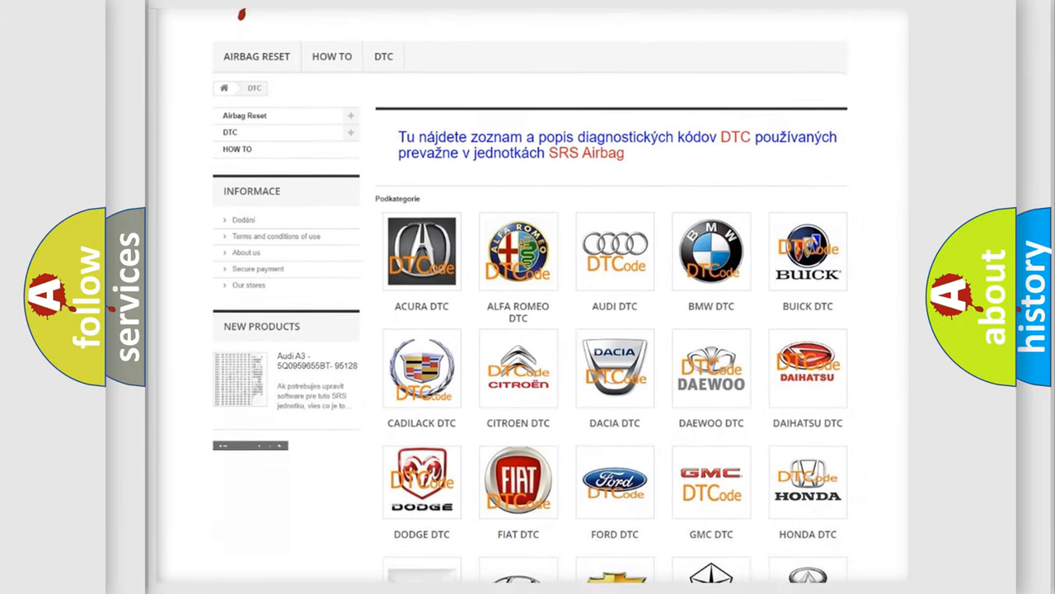
scroll("down", 3)
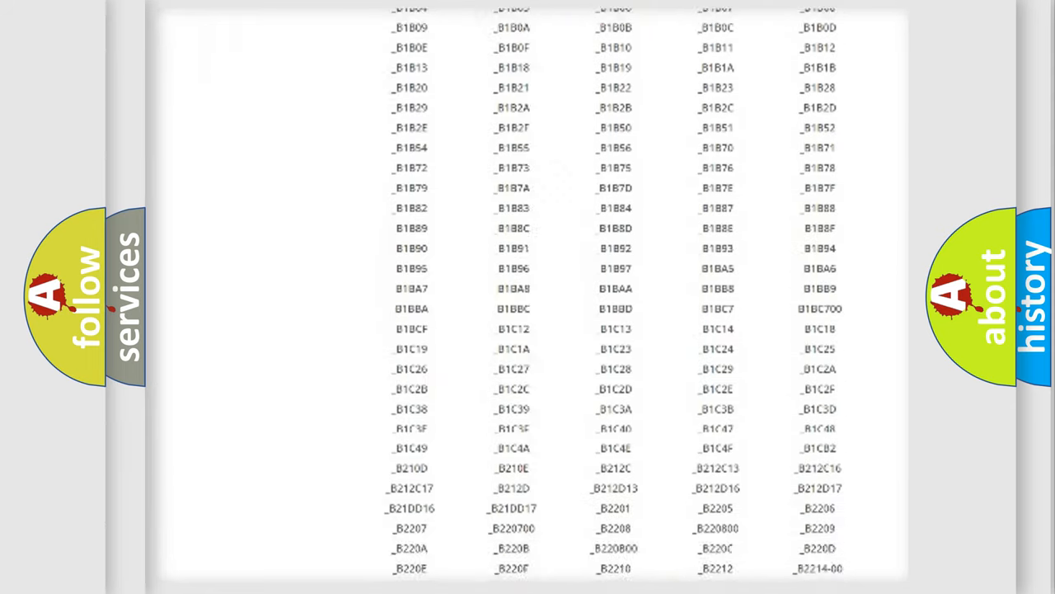
scroll("down", 3)
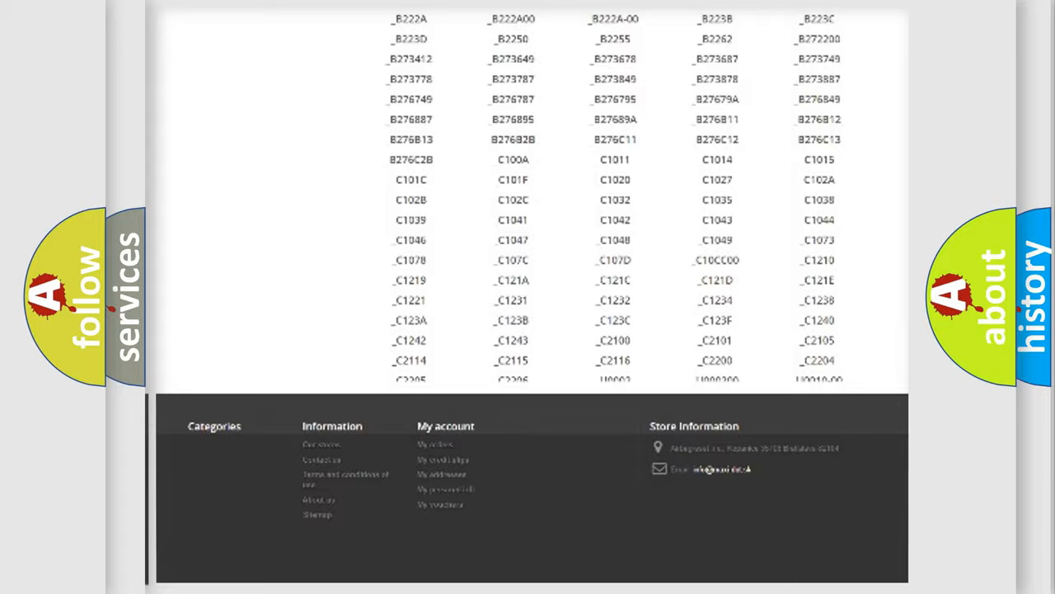
scroll("up", 3)
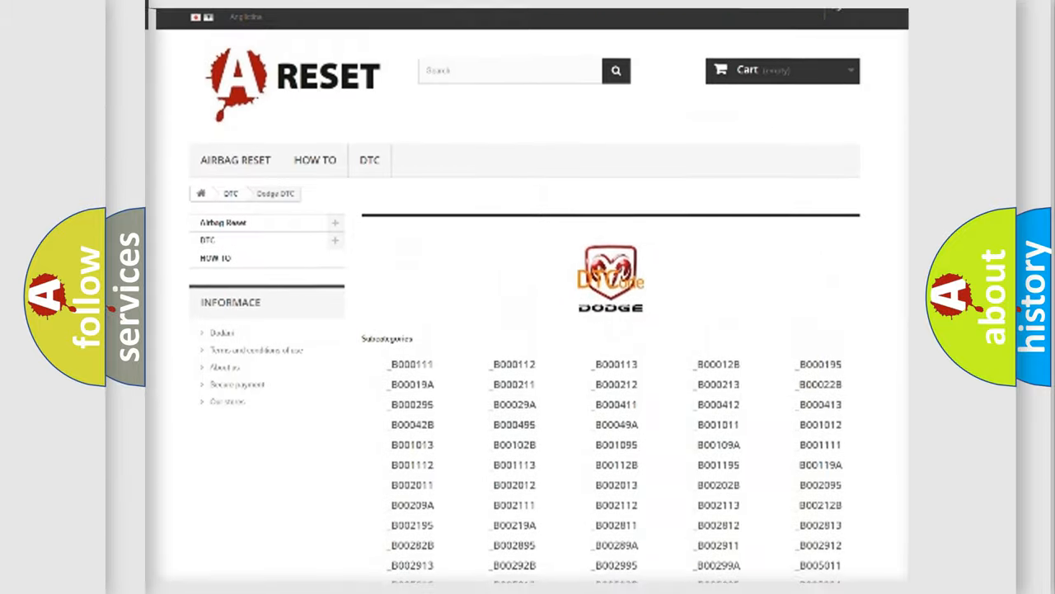